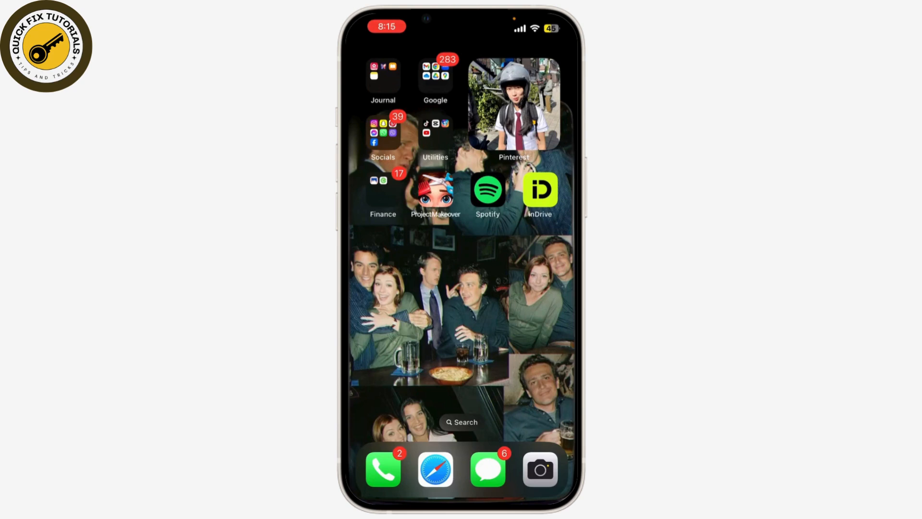
- Launch Chrome from the iPhone home screen
click(435, 469)
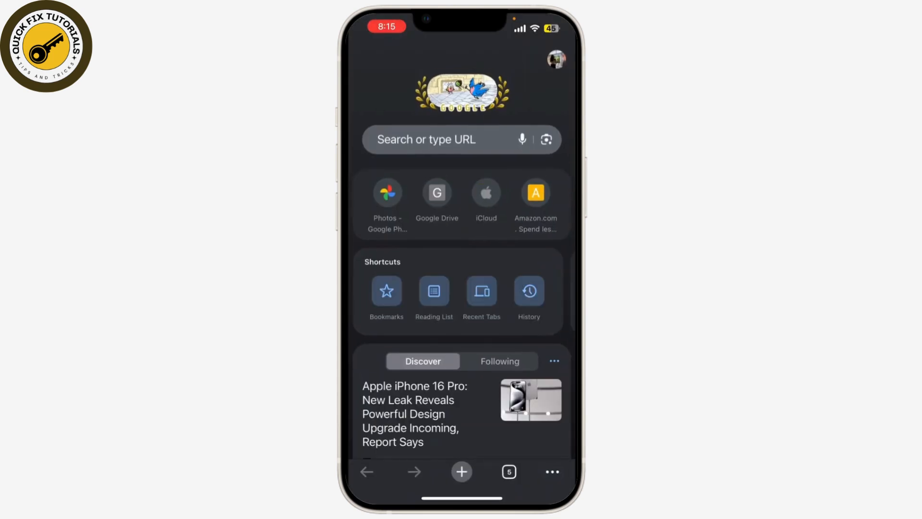
- Search 'google translate' and load translate.google.com
text(google.com)
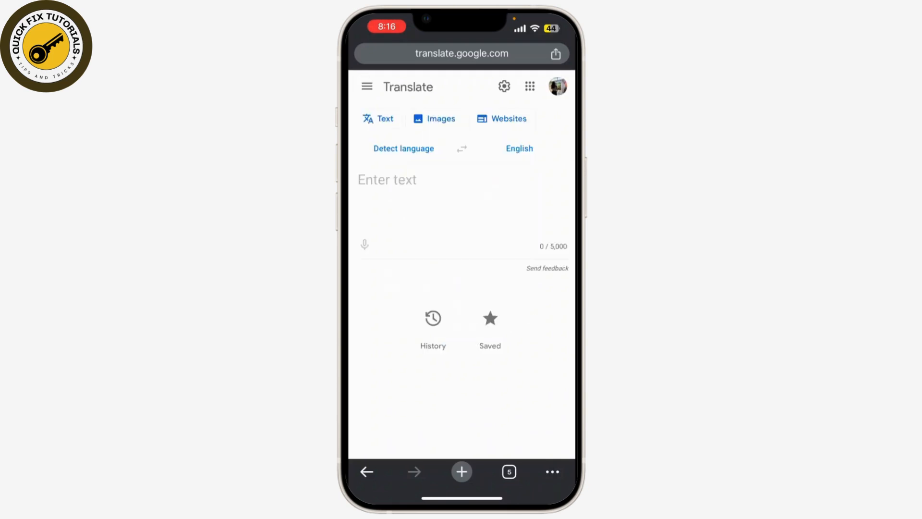
click(366, 87)
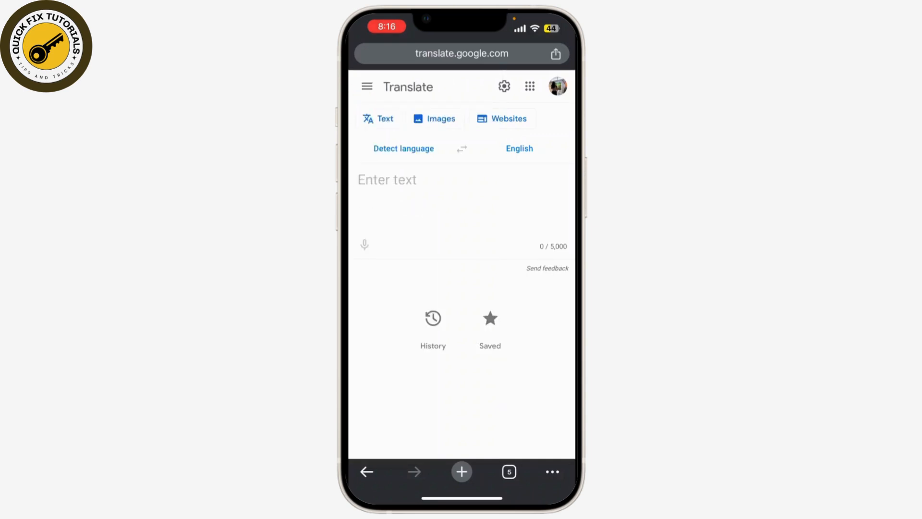
- Open Google Translate Settings to show voice speed options
click(503, 85)
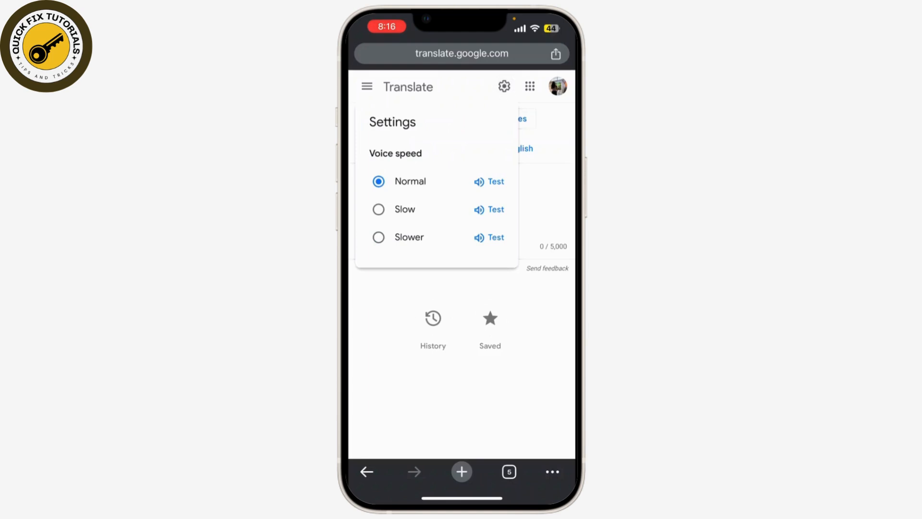